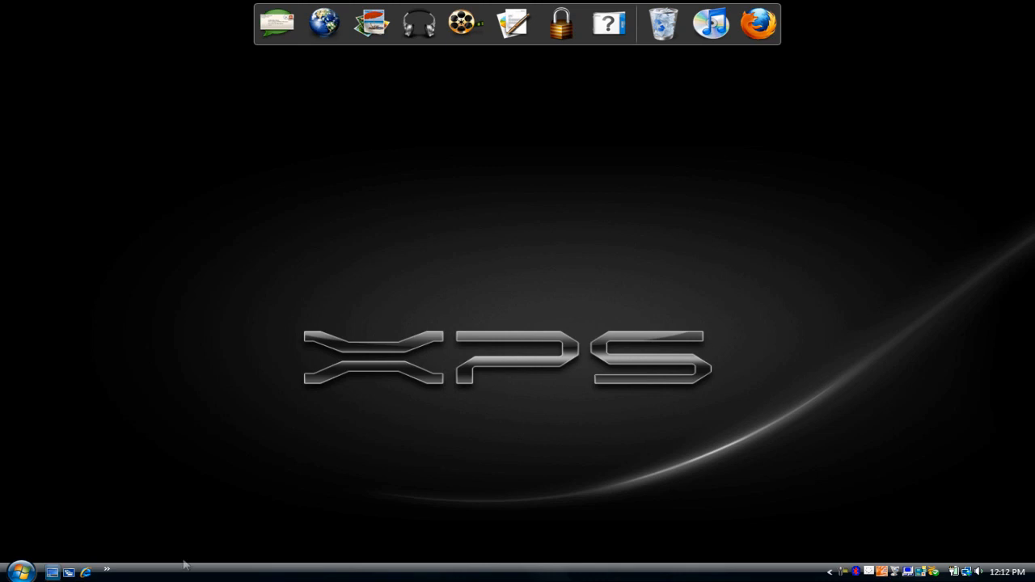
Search the Start Menu for 'Bluetooth'.
{"action": "left_click", "coordinate": [21, 570]}
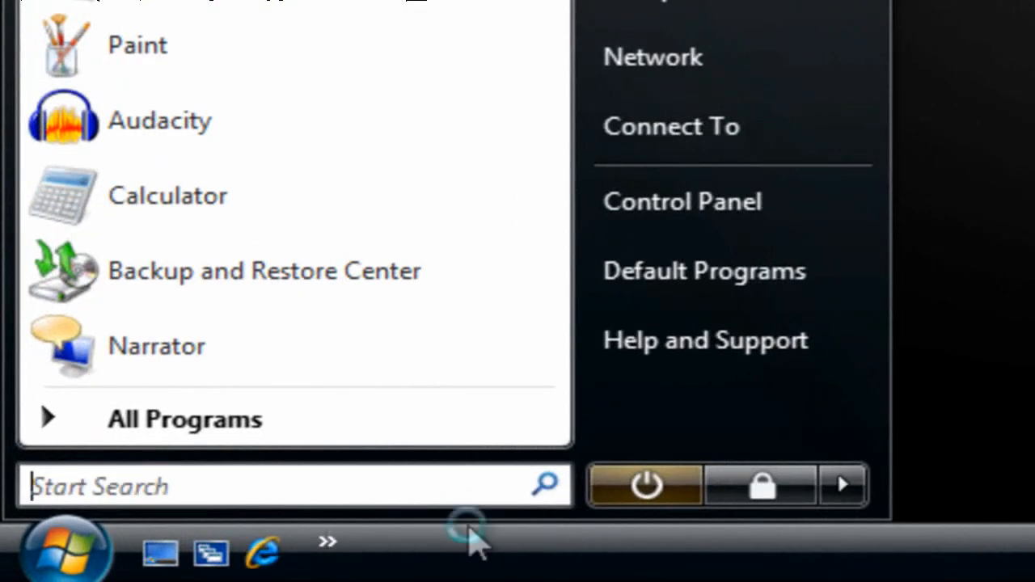
{"action": "type", "text": "Bluetooth"}
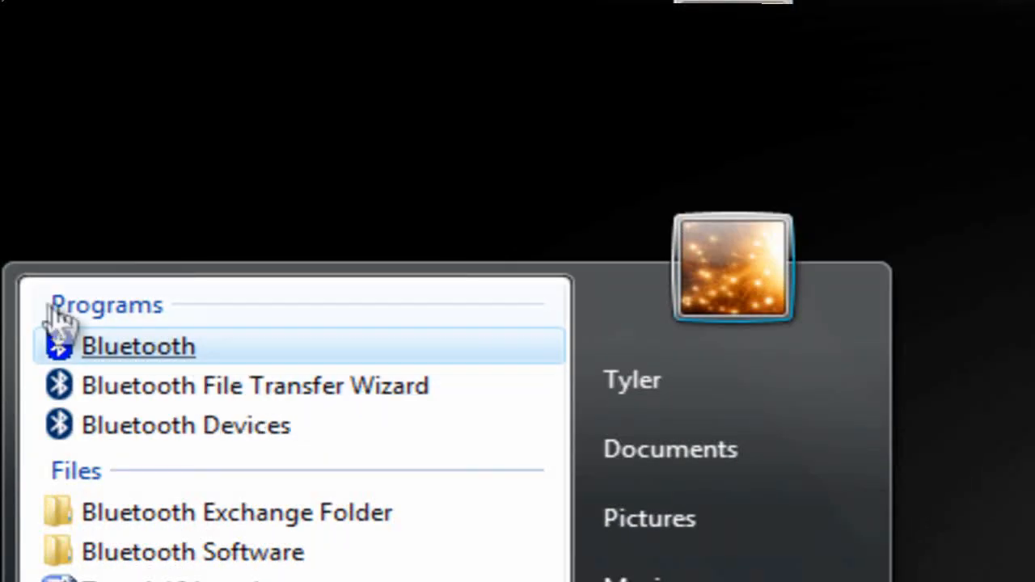
{"action": "mouse_move", "coordinate": [186, 426]}
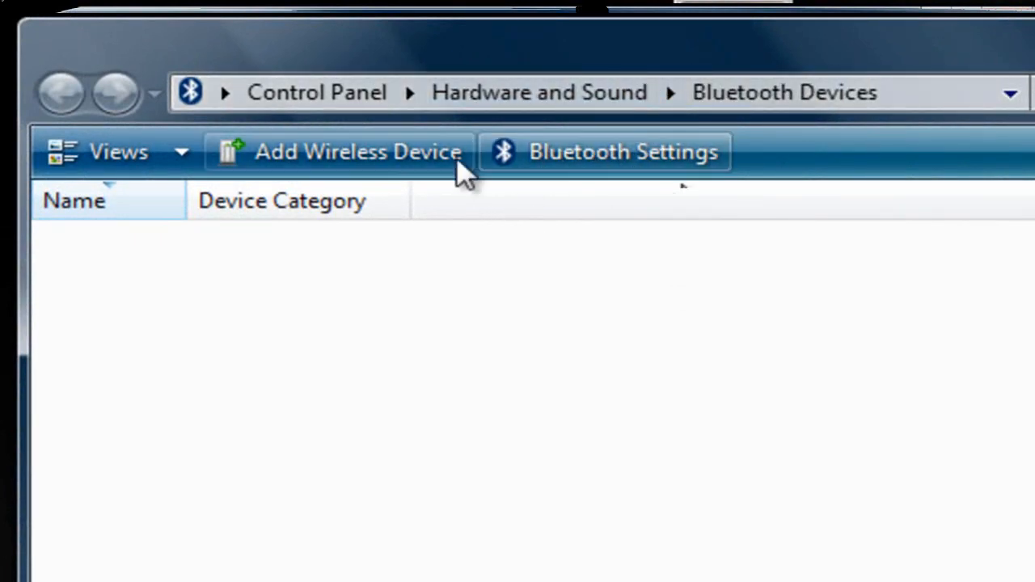
{"action": "mouse_move", "coordinate": [708, 166]}
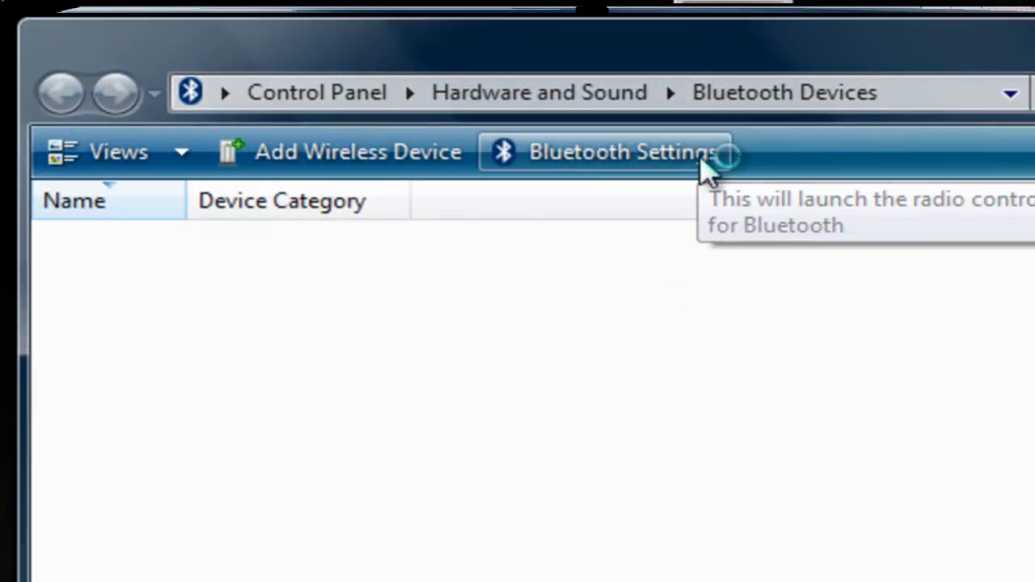
Clear 'Turn off the Bluetooth adapter' in Bluetooth Settings and confirm with OK.
{"action": "left_click", "coordinate": [621, 151]}
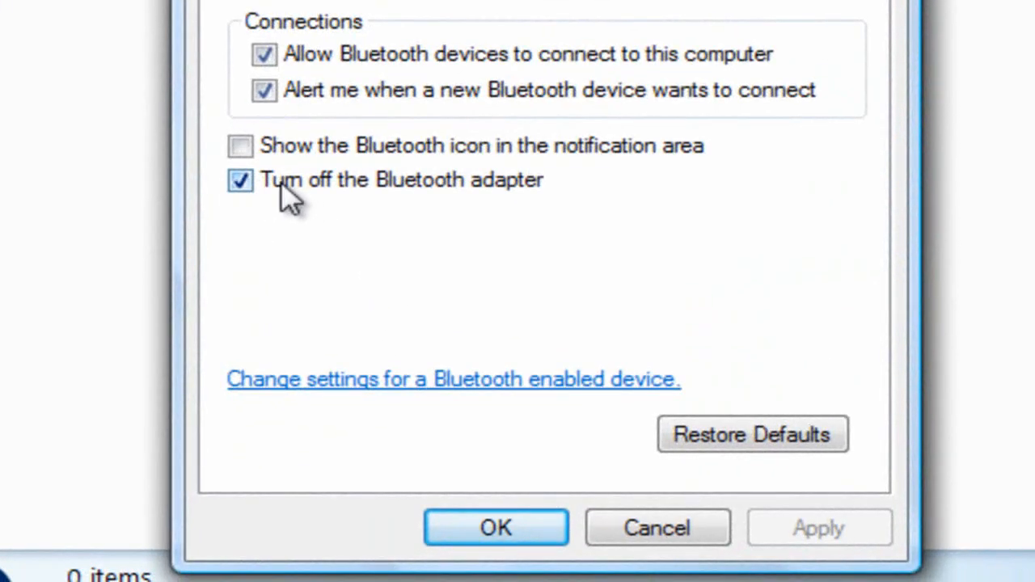
{"action": "mouse_move", "coordinate": [301, 222]}
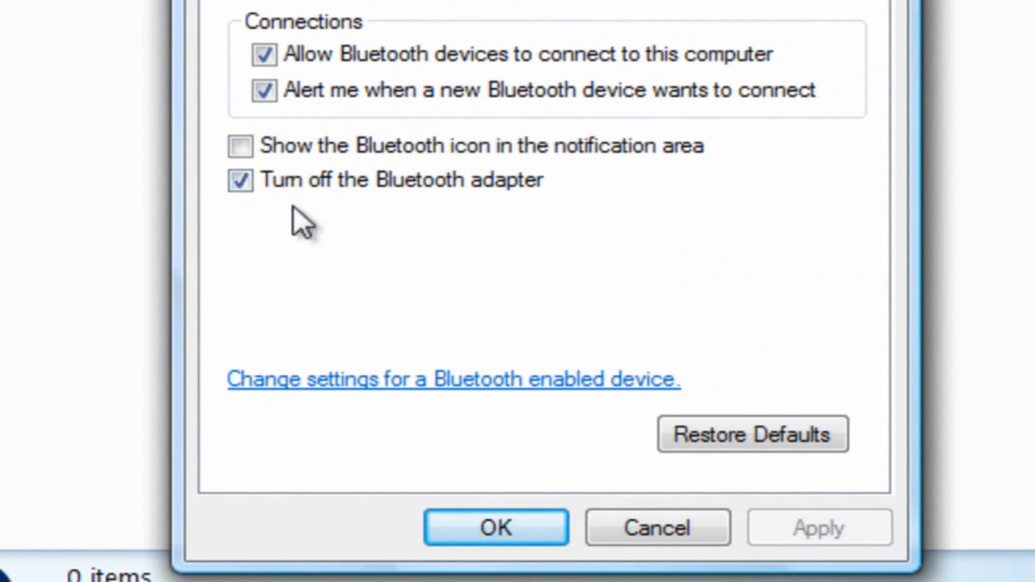
{"action": "left_click", "coordinate": [239, 180]}
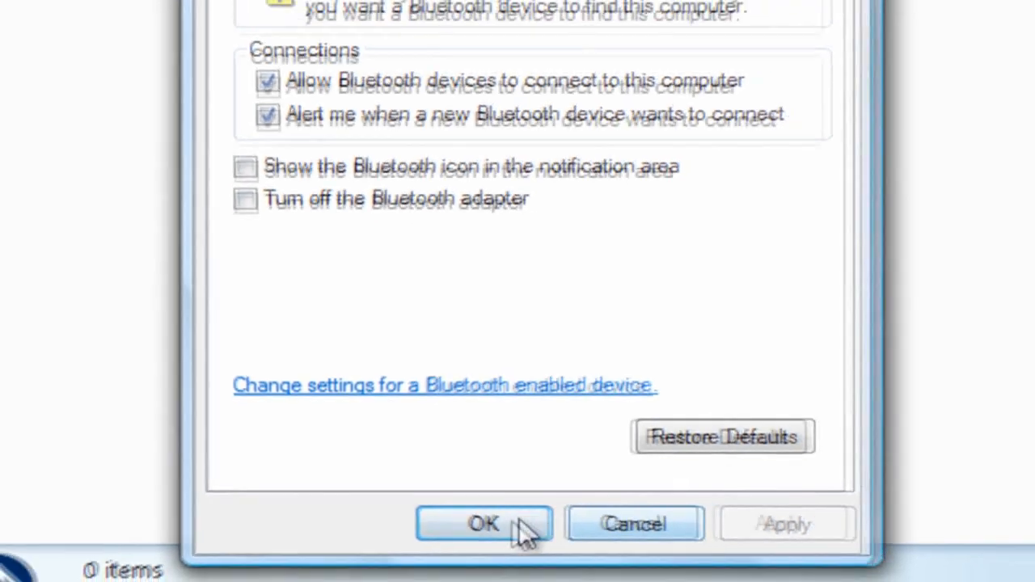
{"action": "left_click", "coordinate": [484, 524]}
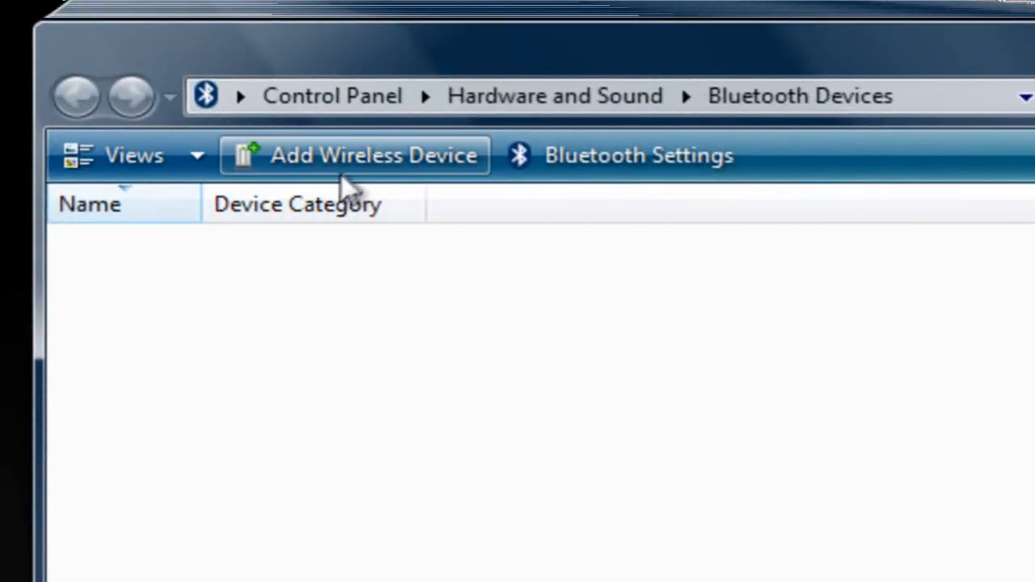
{"action": "left_click", "coordinate": [372, 155]}
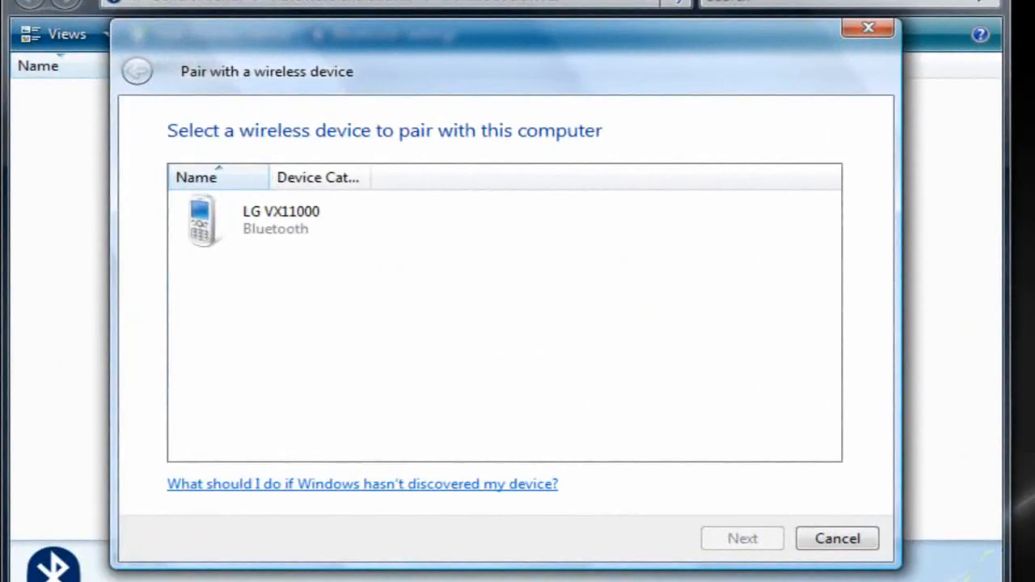
{"action": "mouse_move", "coordinate": [303, 291]}
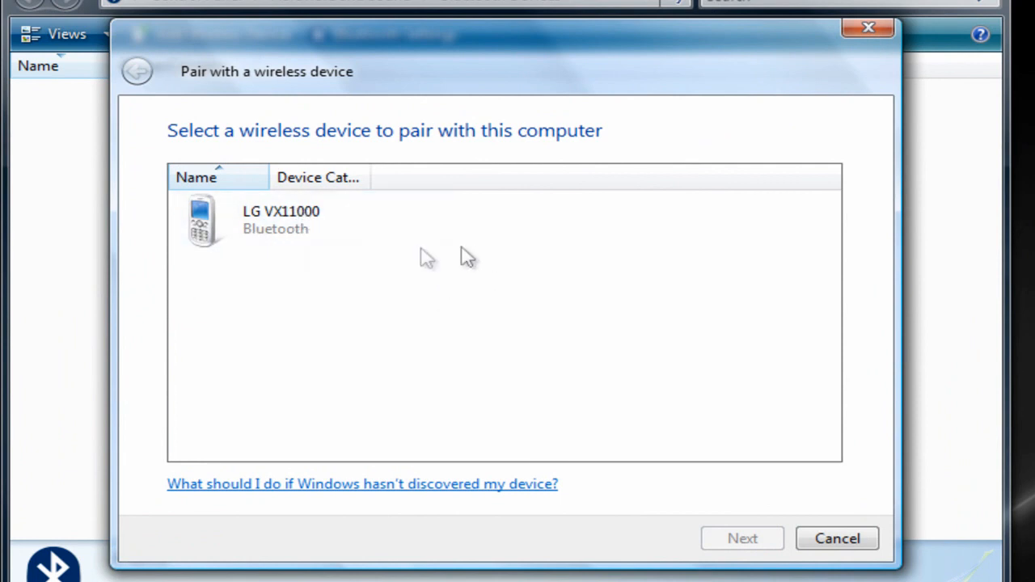
Select the LG VX11000 and have the computer generate a pairing code.
{"action": "left_click", "coordinate": [281, 220]}
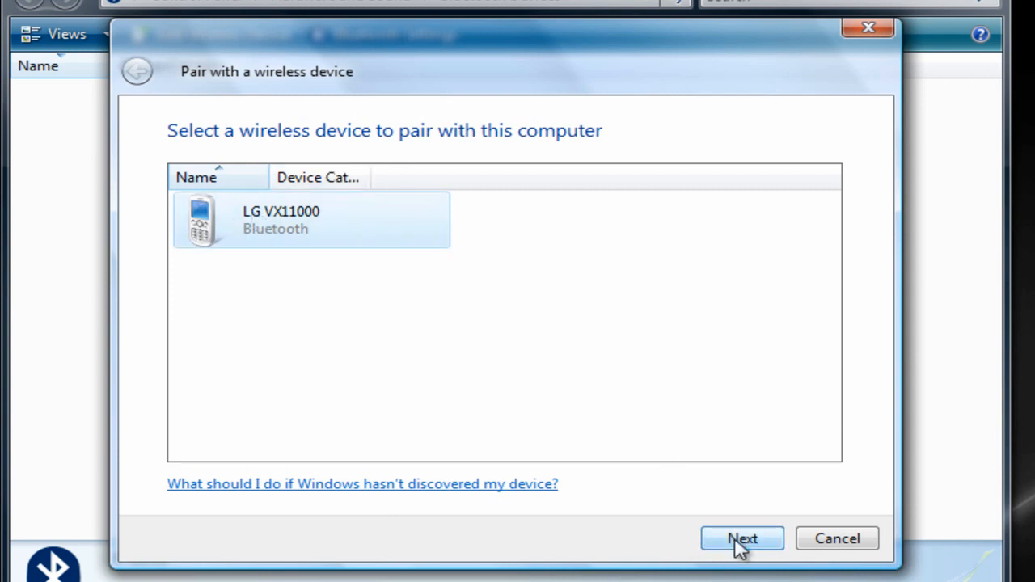
{"action": "left_click", "coordinate": [741, 538]}
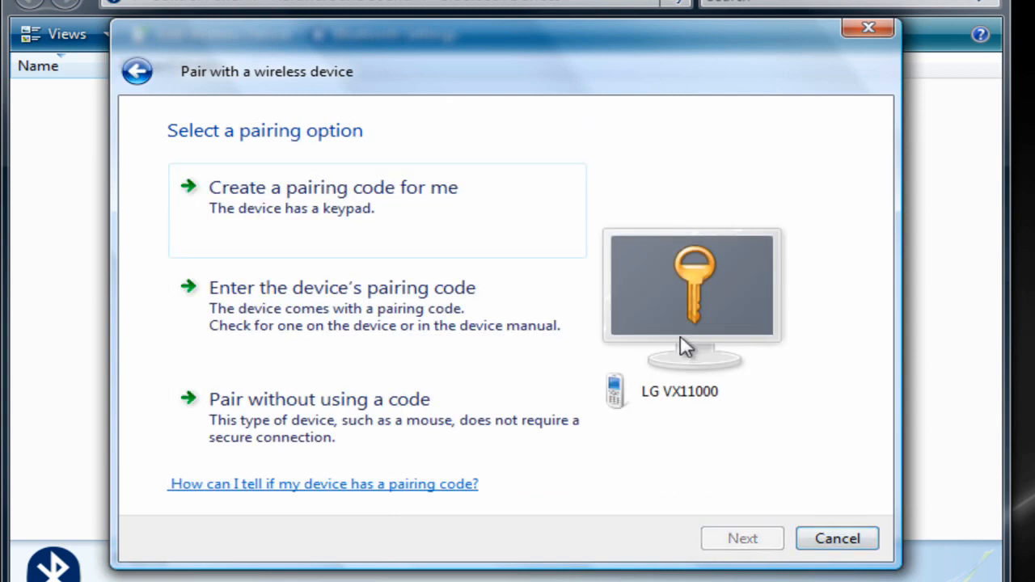
{"action": "mouse_move", "coordinate": [477, 247]}
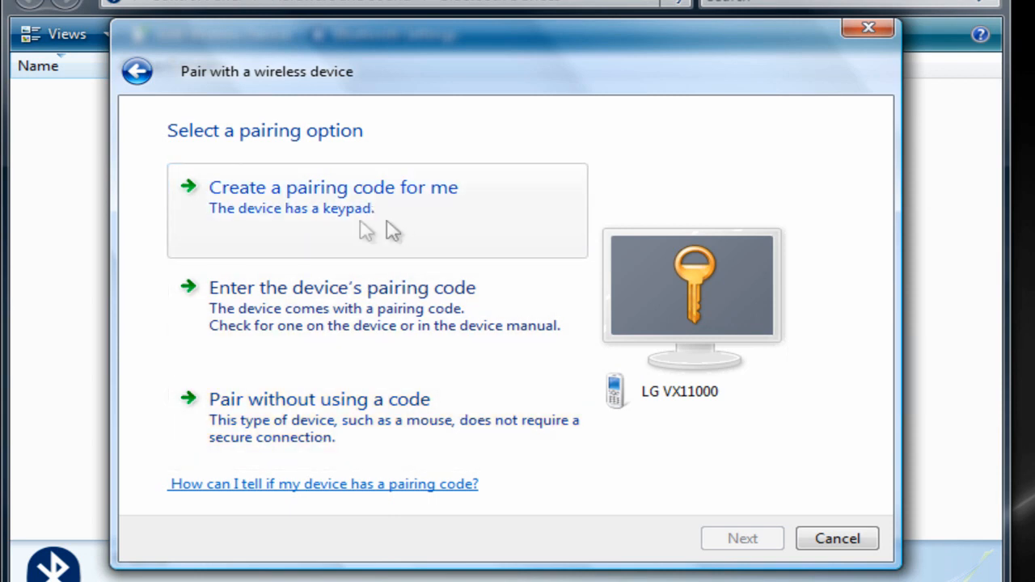
{"action": "mouse_move", "coordinate": [336, 384]}
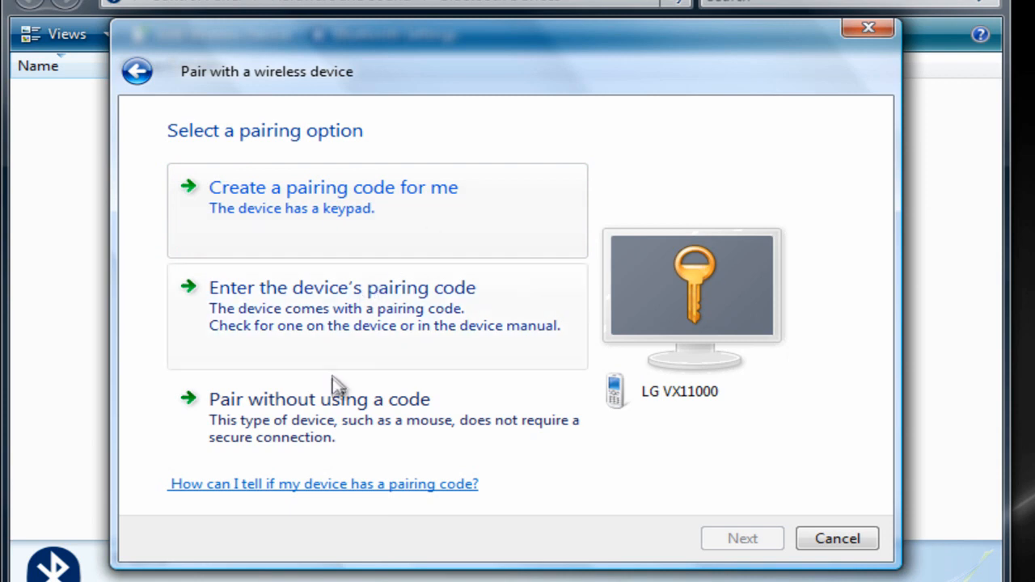
{"action": "mouse_move", "coordinate": [451, 246]}
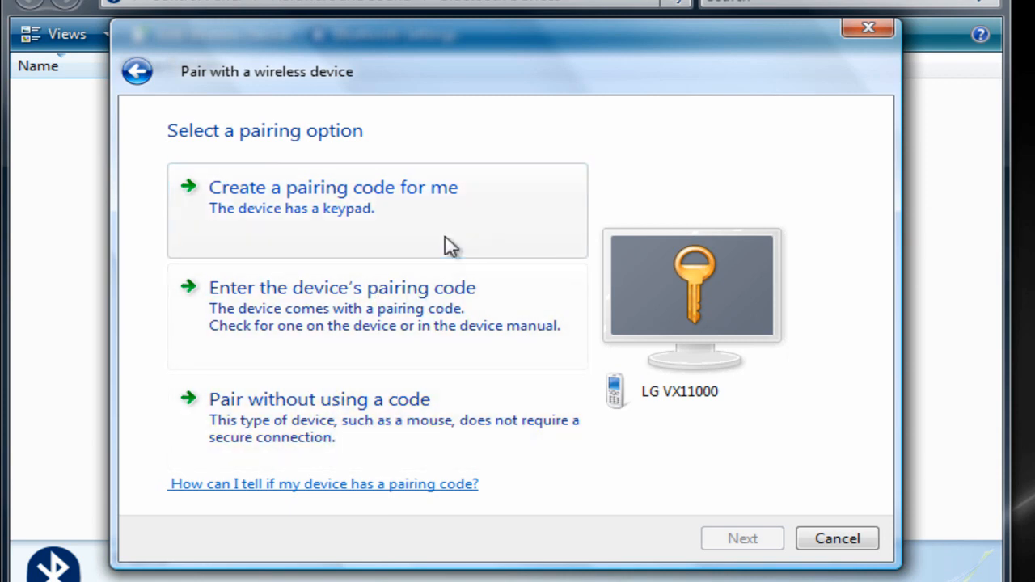
{"action": "left_click", "coordinate": [333, 187]}
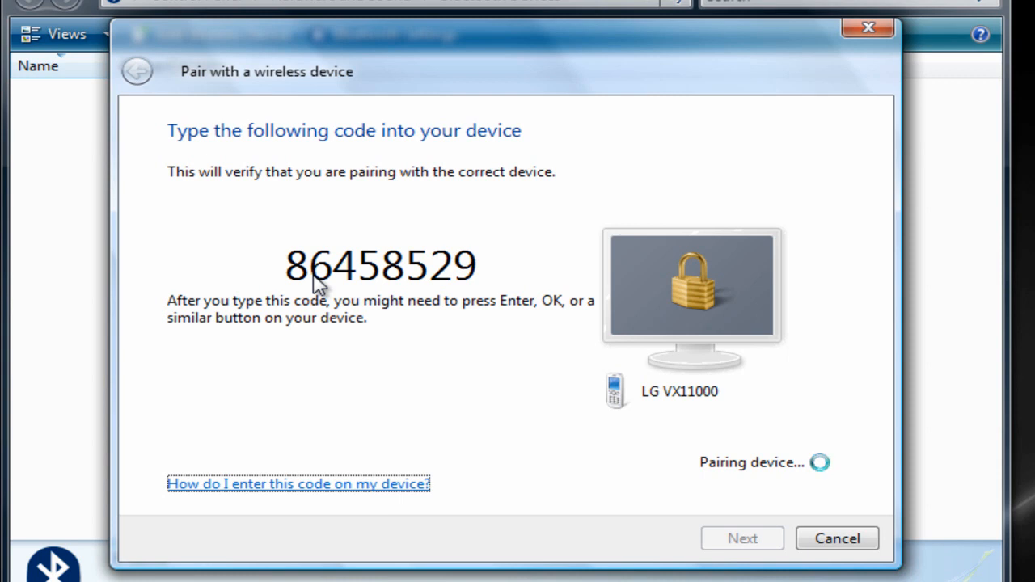
{"action": "mouse_move", "coordinate": [475, 263]}
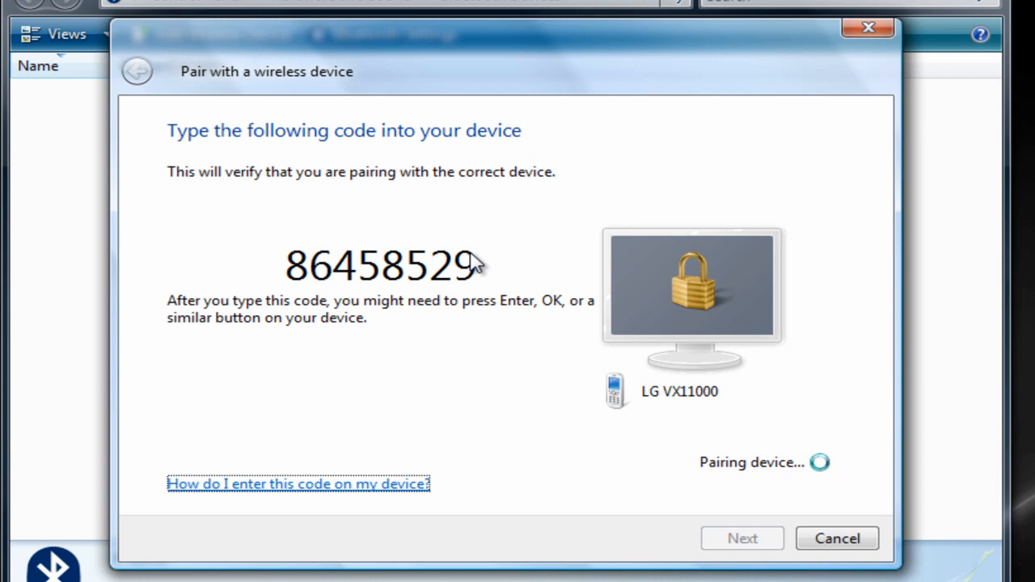
{"action": "mouse_move", "coordinate": [554, 247]}
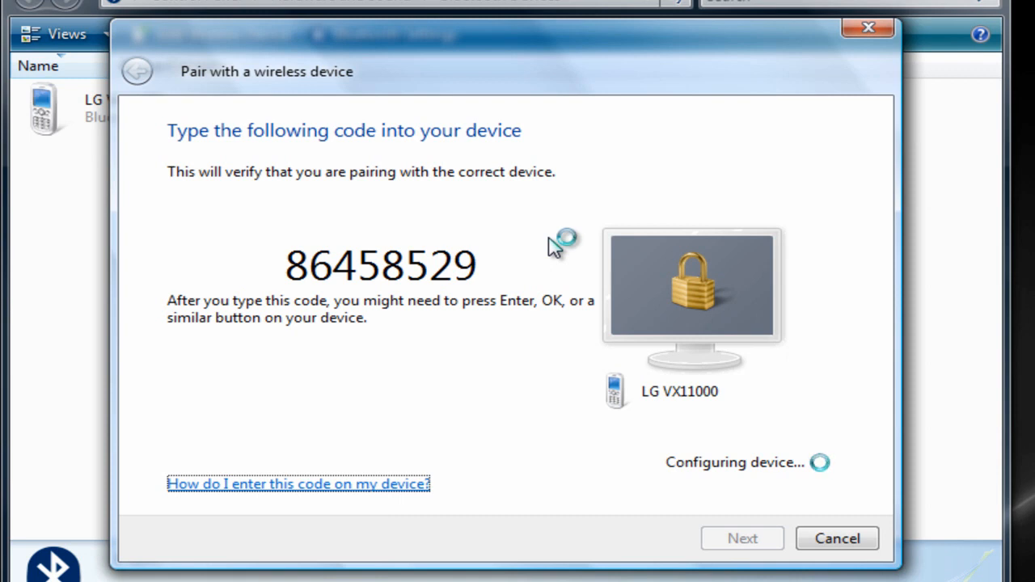
{"action": "mouse_move", "coordinate": [554, 247]}
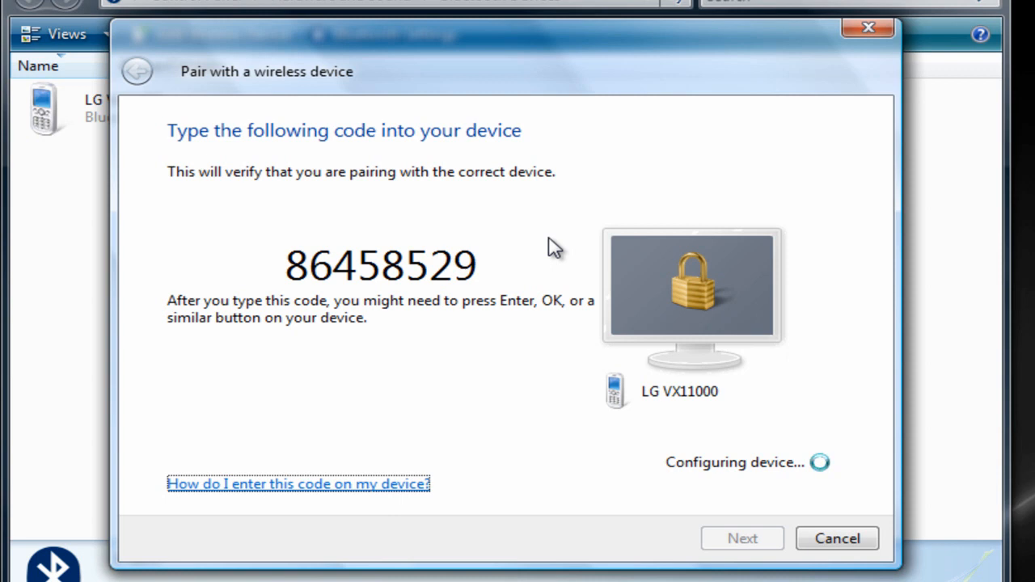
{"action": "mouse_move", "coordinate": [703, 476]}
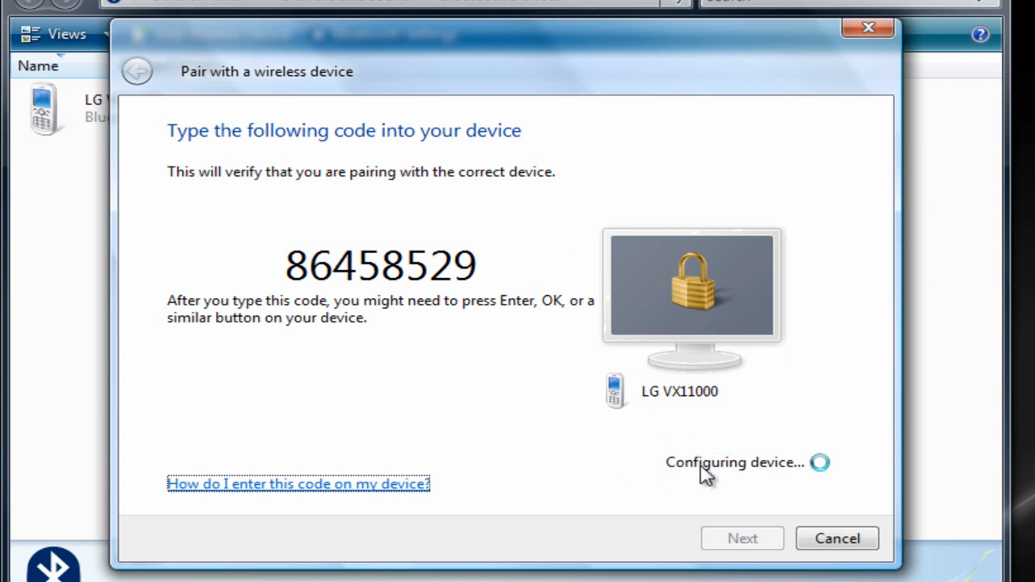
{"action": "mouse_move", "coordinate": [694, 475]}
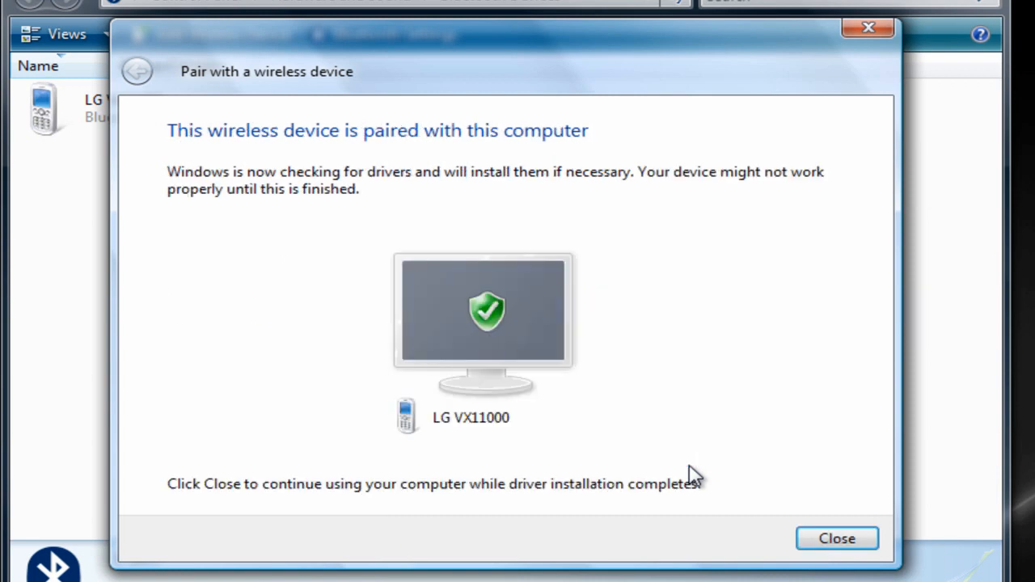
{"action": "mouse_move", "coordinate": [570, 377]}
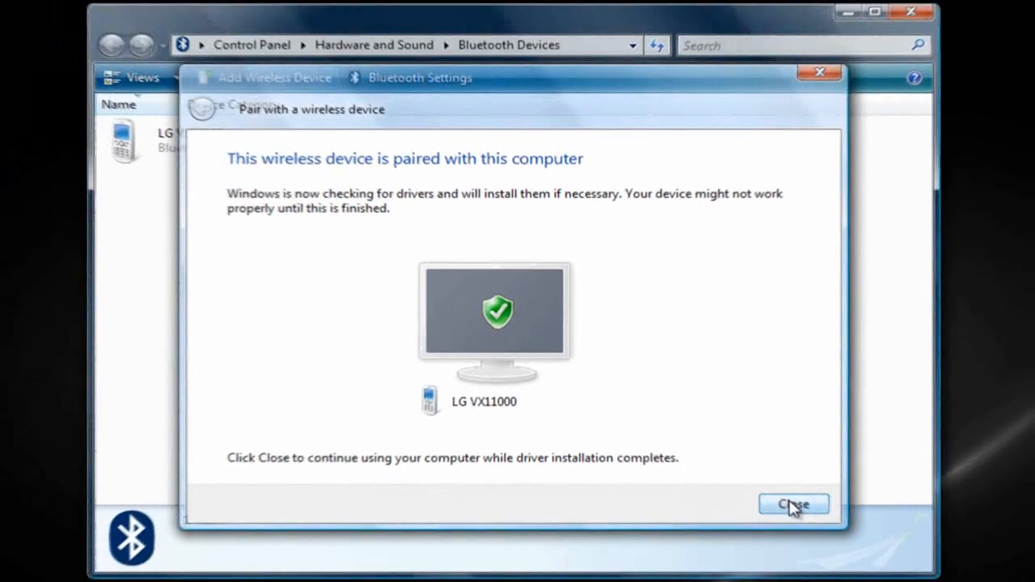
{"action": "left_click", "coordinate": [794, 504]}
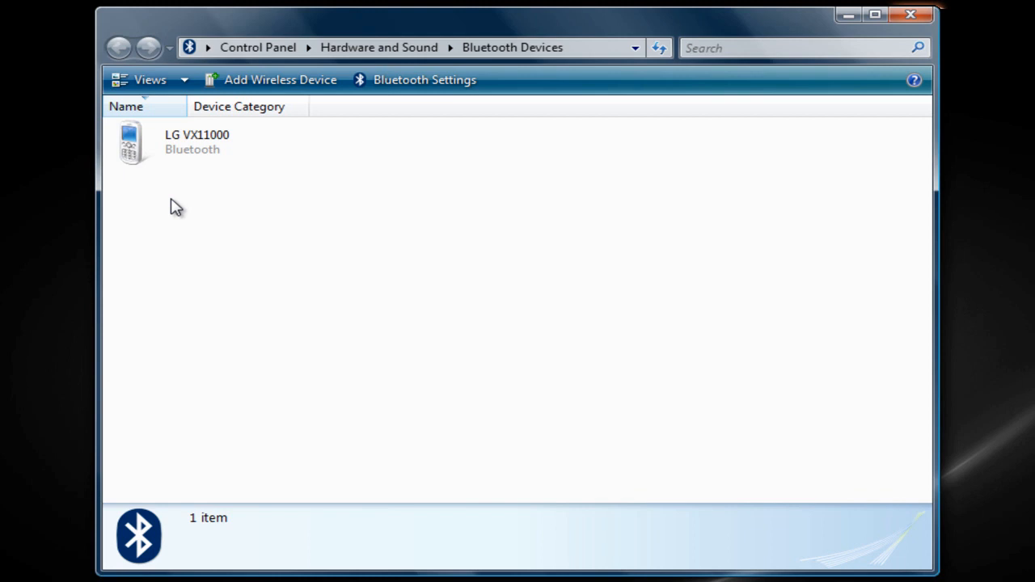
{"action": "mouse_move", "coordinate": [208, 238]}
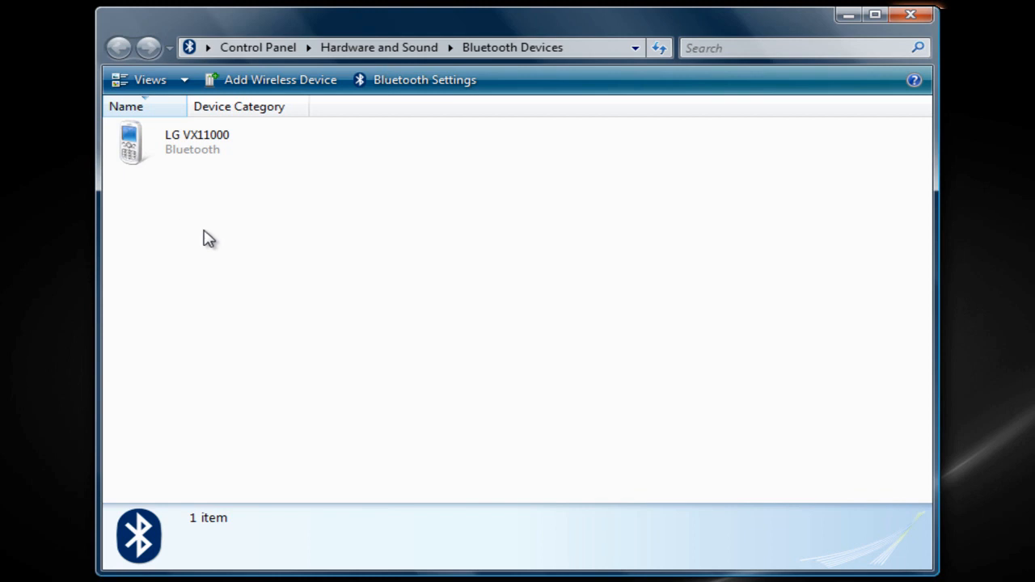
{"action": "mouse_move", "coordinate": [283, 240]}
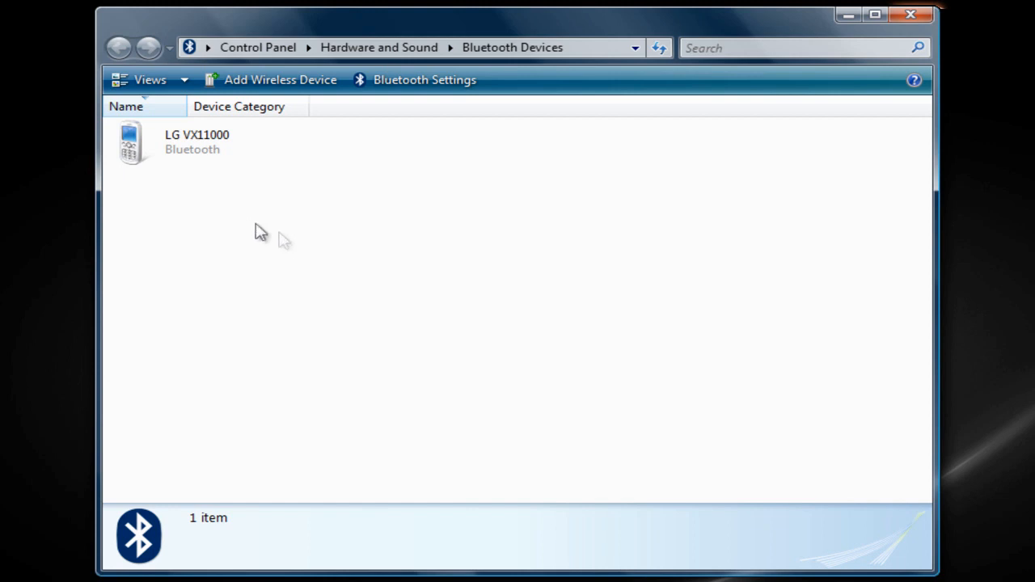
{"action": "mouse_move", "coordinate": [271, 218]}
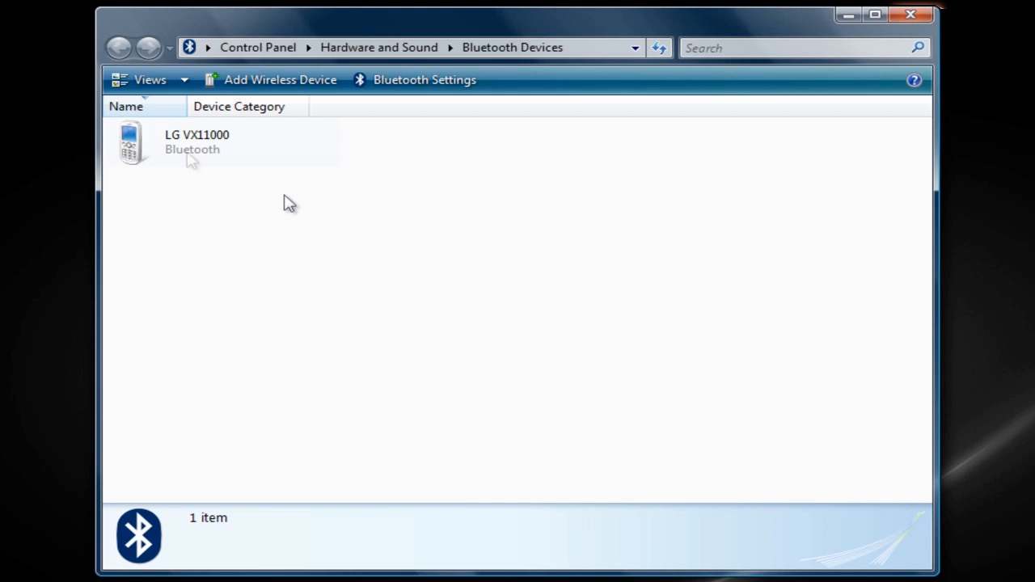
{"action": "left_click", "coordinate": [222, 141]}
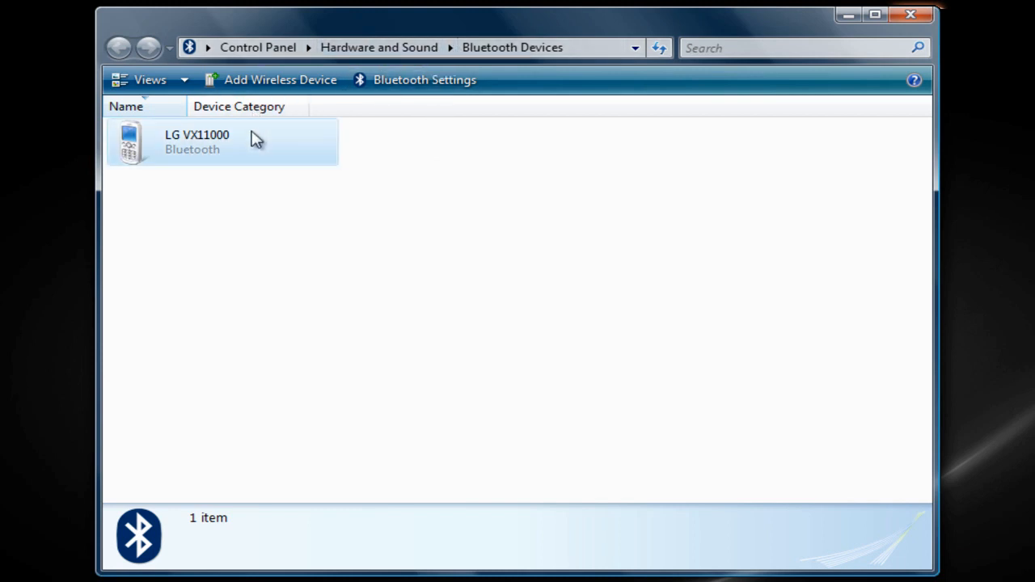
{"action": "left_click", "coordinate": [223, 142]}
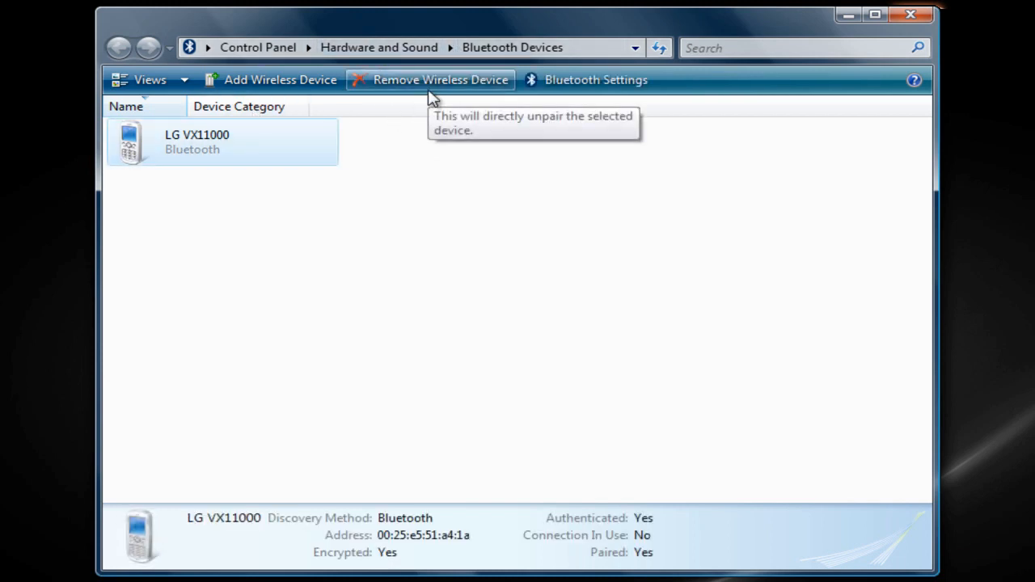
{"action": "left_click", "coordinate": [440, 79]}
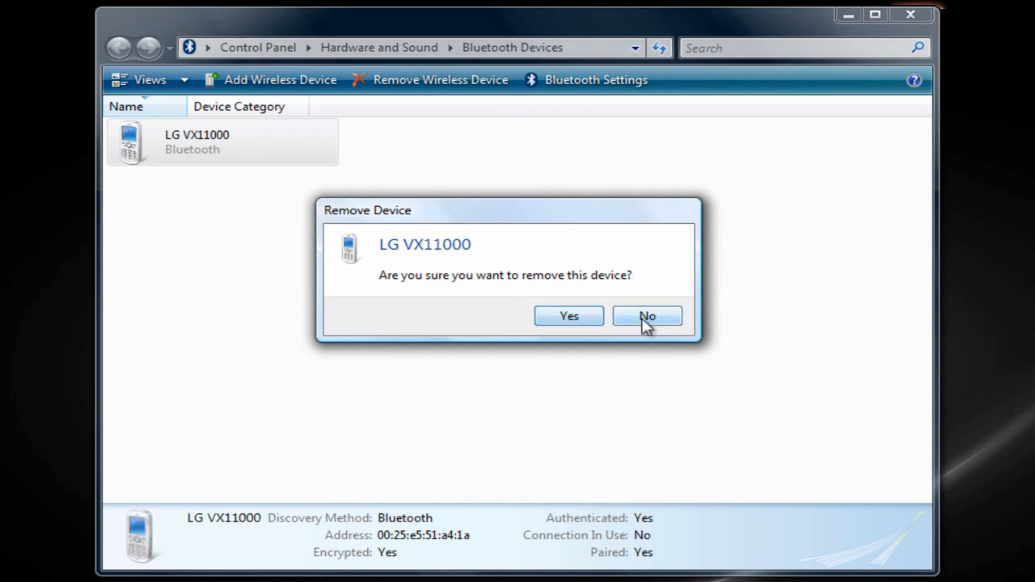
{"action": "left_click", "coordinate": [647, 316]}
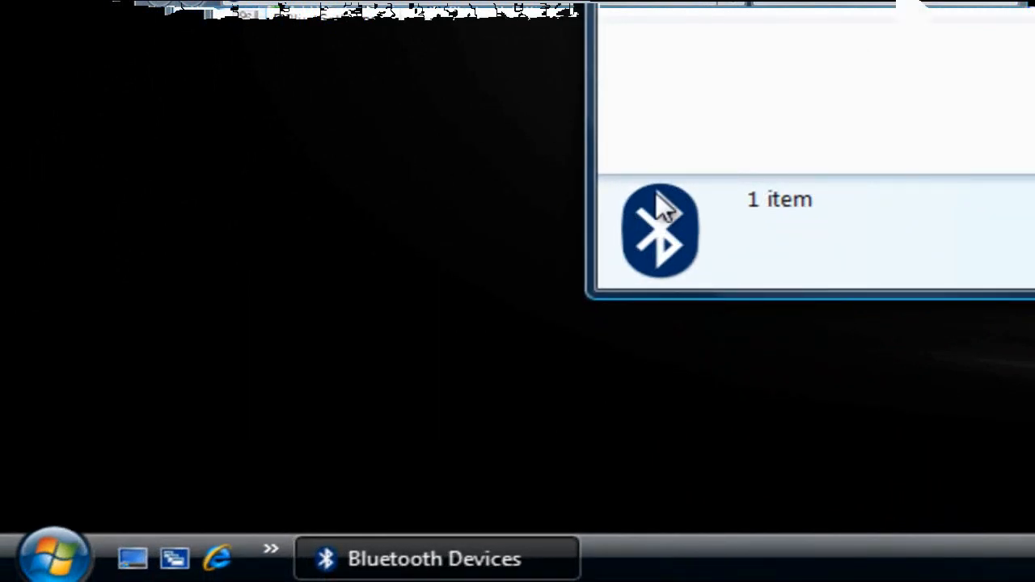
{"action": "left_click", "coordinate": [53, 556]}
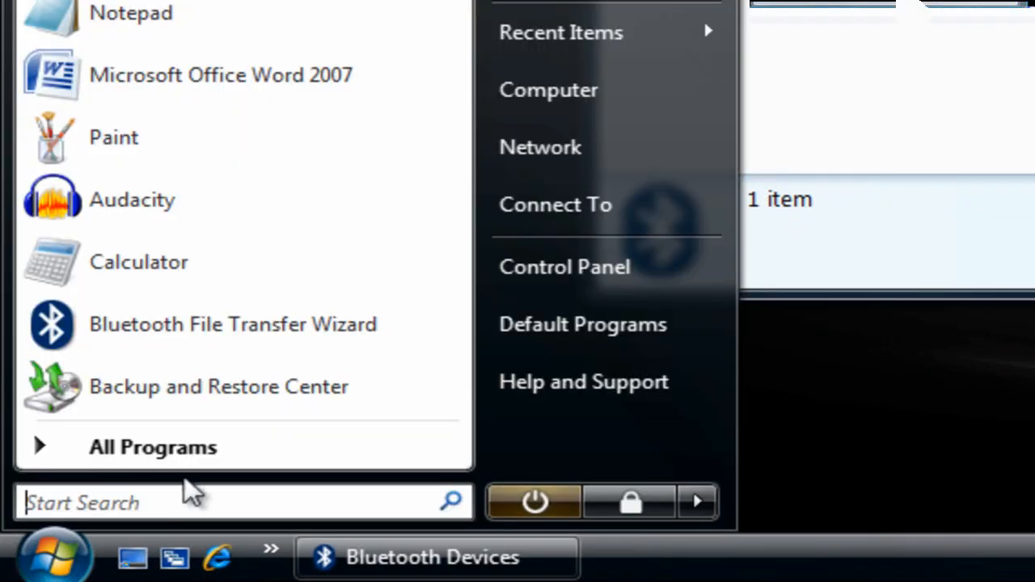
{"action": "type", "text": "bl"}
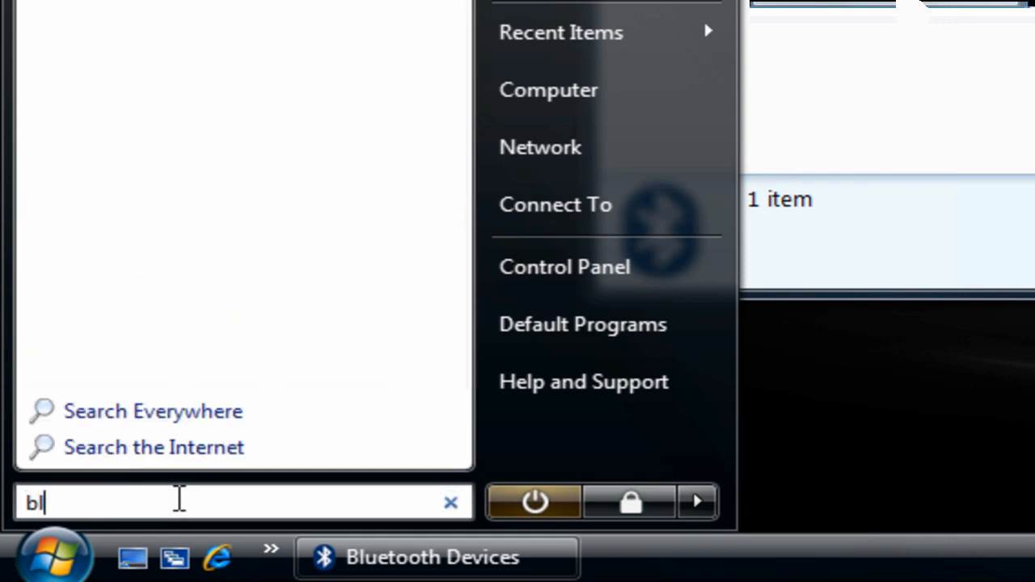
{"action": "type", "text": "l"}
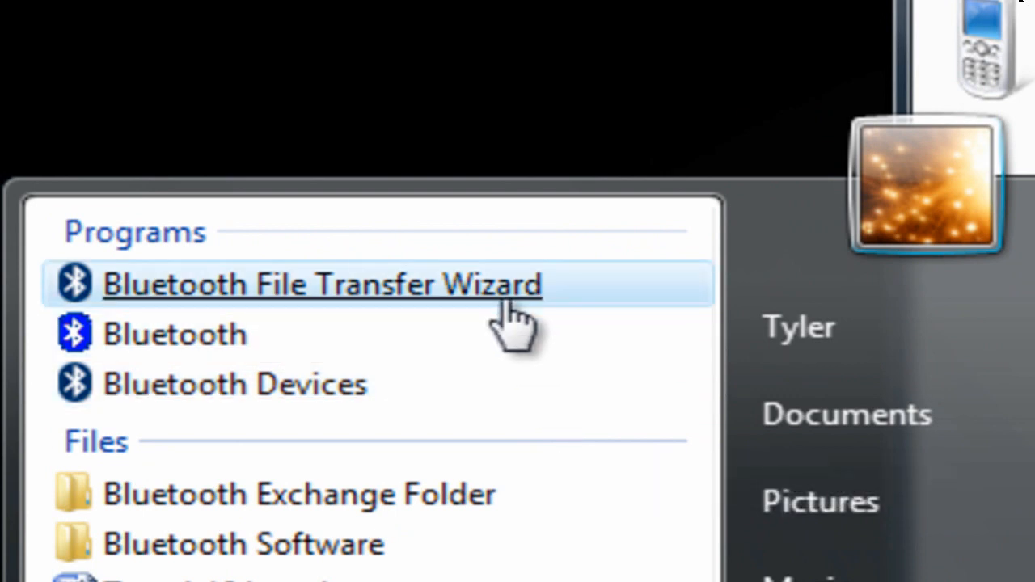
{"action": "mouse_move", "coordinate": [404, 315]}
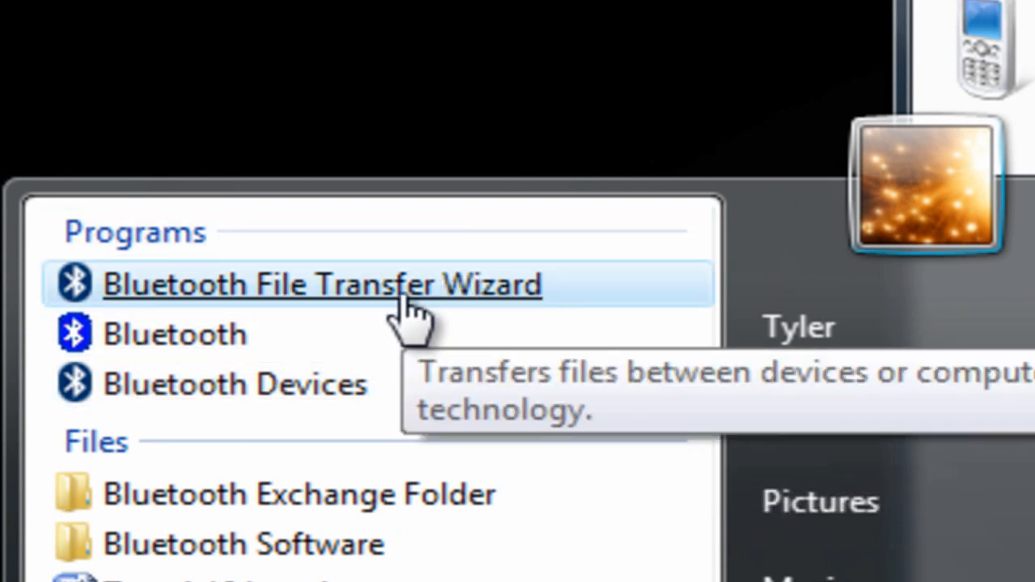
{"action": "left_click", "coordinate": [322, 285]}
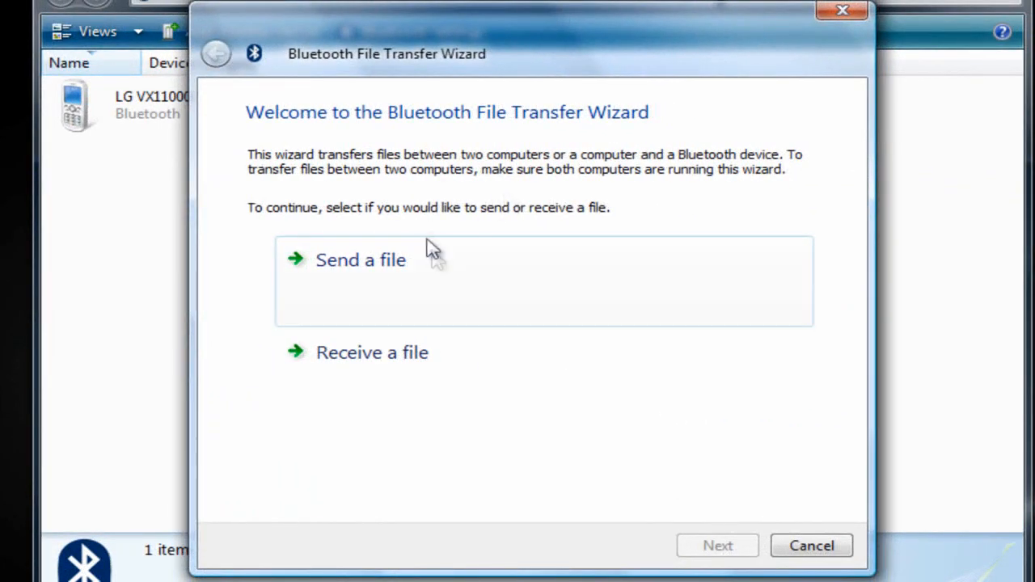
{"action": "mouse_move", "coordinate": [445, 279]}
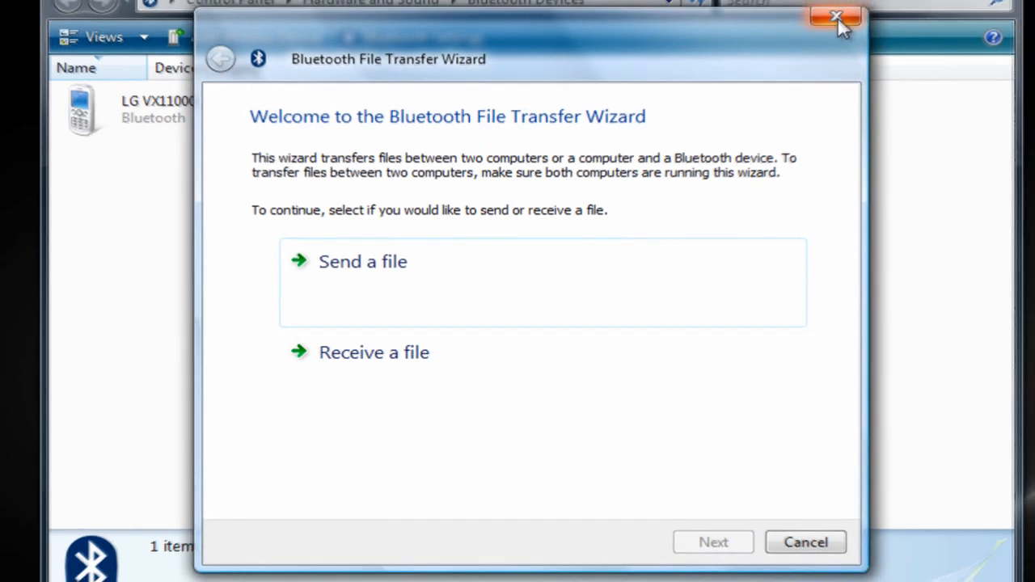
{"action": "left_click", "coordinate": [836, 16]}
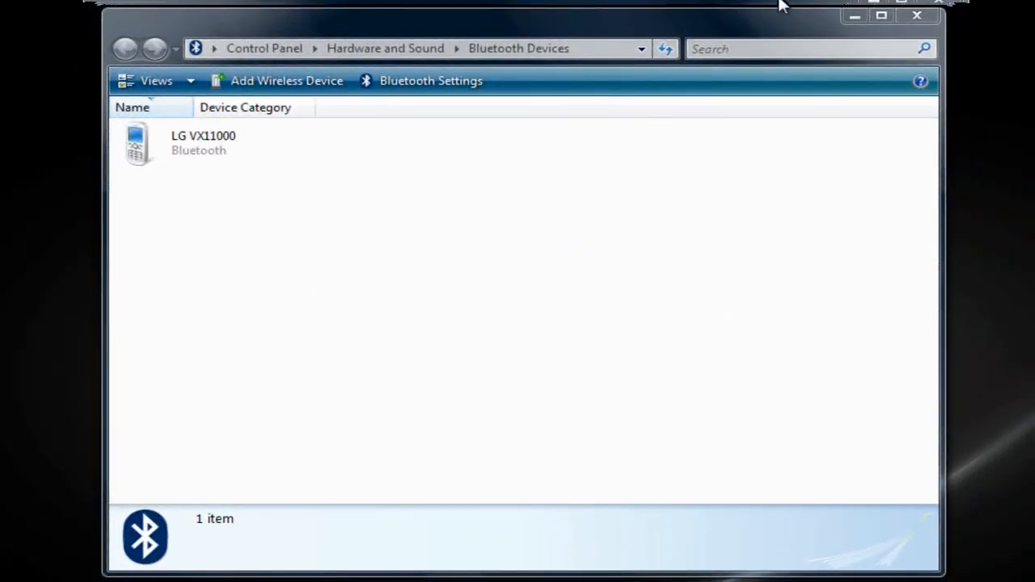